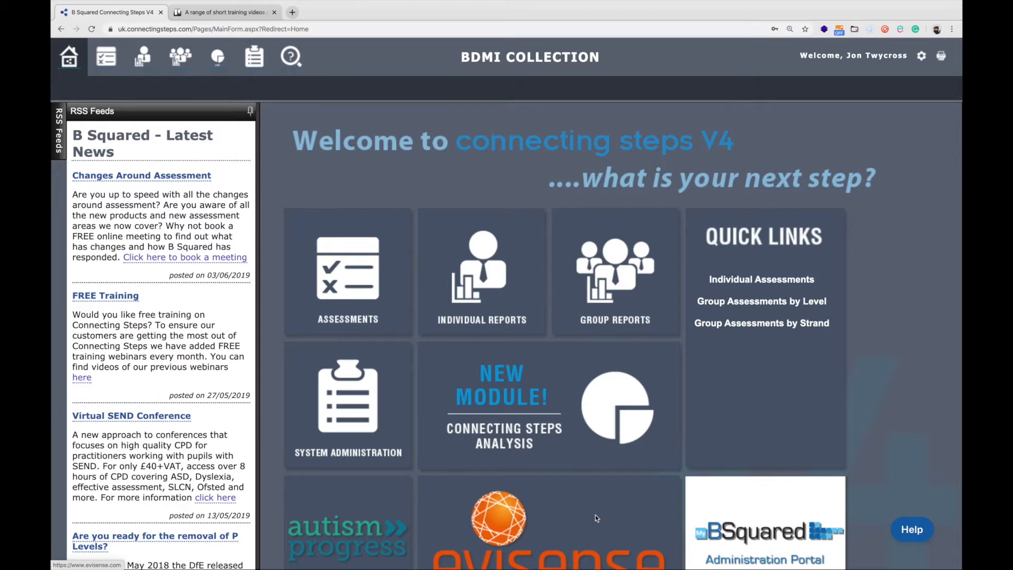
mouse_move(600, 510)
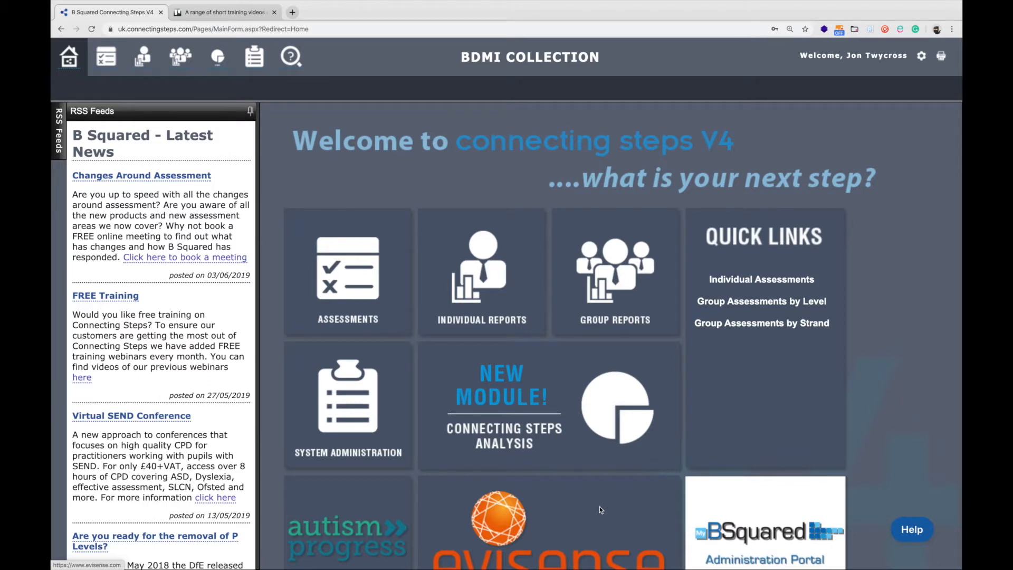
Step: Go to the Individual Reports page from the home toolbar
left_click(105, 56)
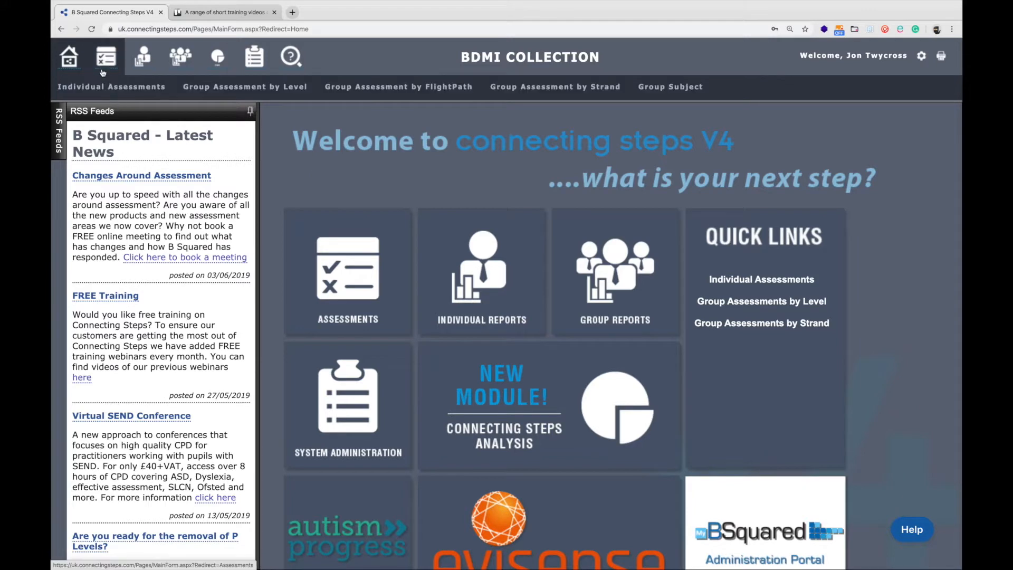
left_click(142, 57)
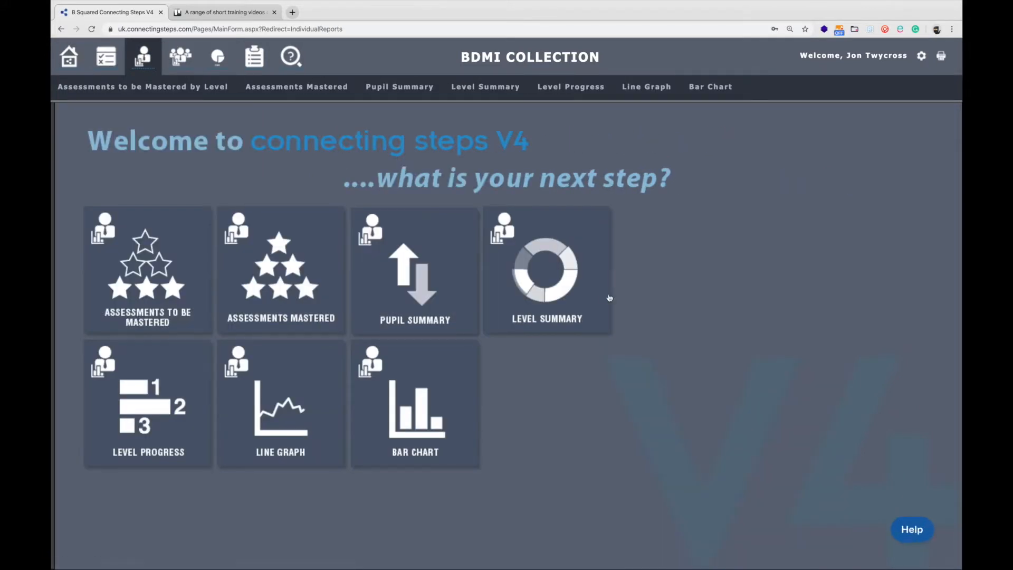
Step: Display the Level Summary report using a custom status date of 13 January 2020
left_click(547, 270)
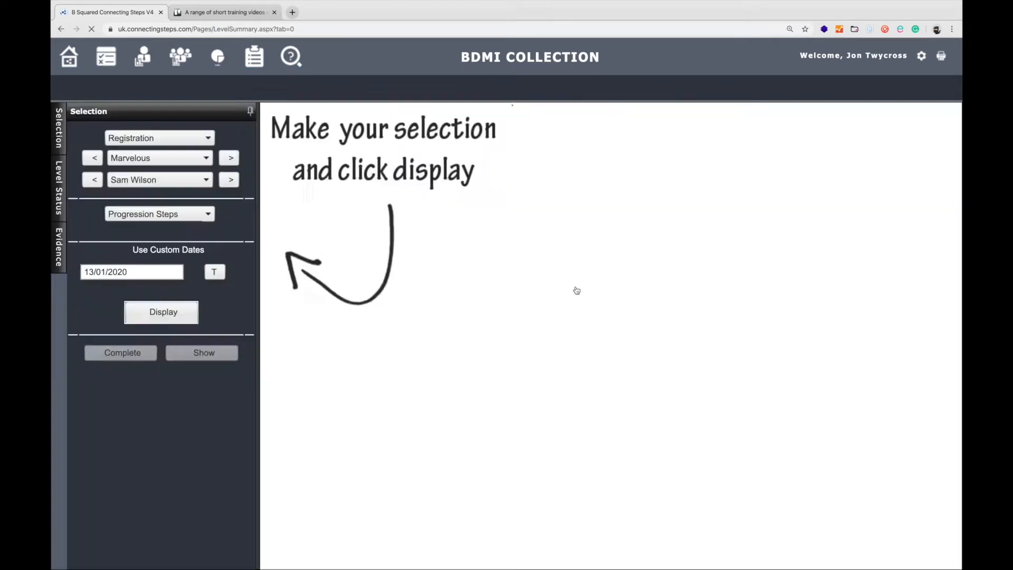
left_click(160, 313)
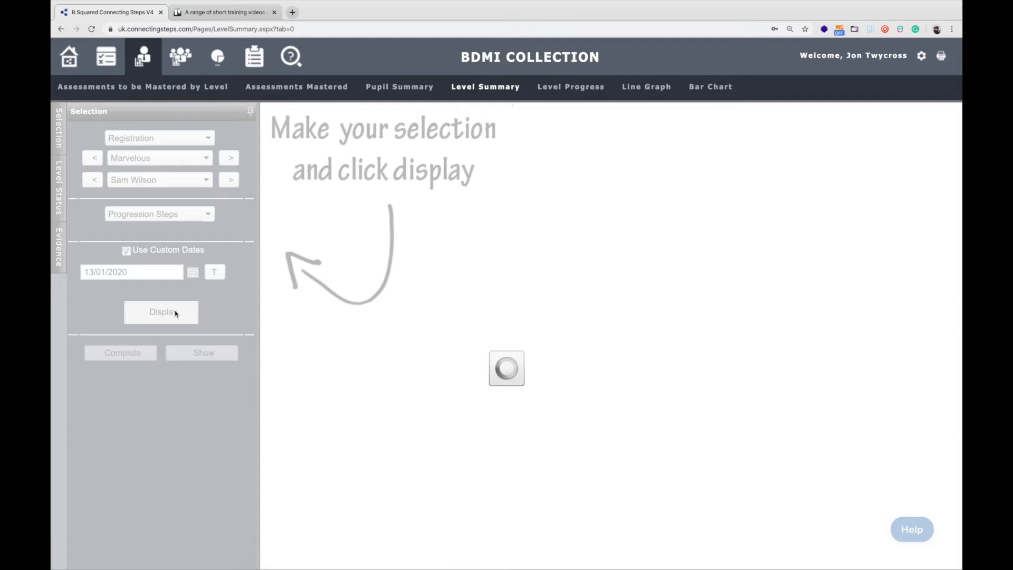
left_click(161, 313)
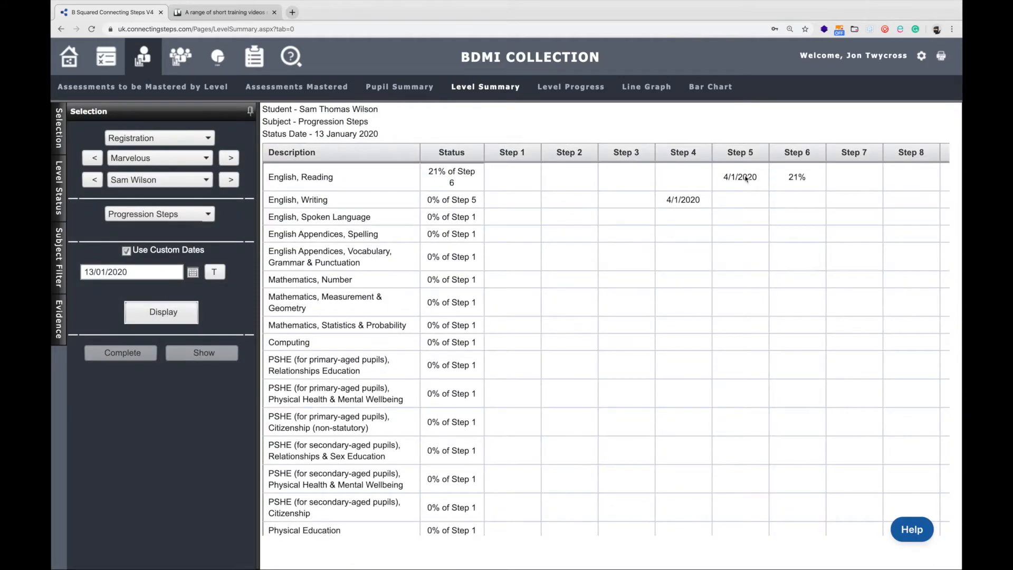
Step: Bring up Set Level Complete for the English, Reading Step 5 cell dated 04/01/2020
left_click(740, 177)
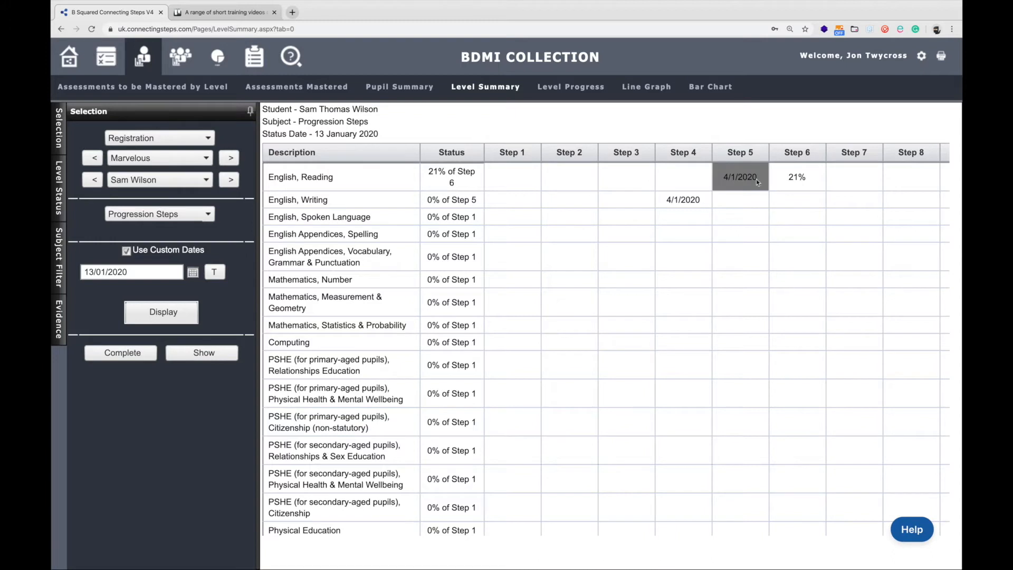
mouse_move(767, 188)
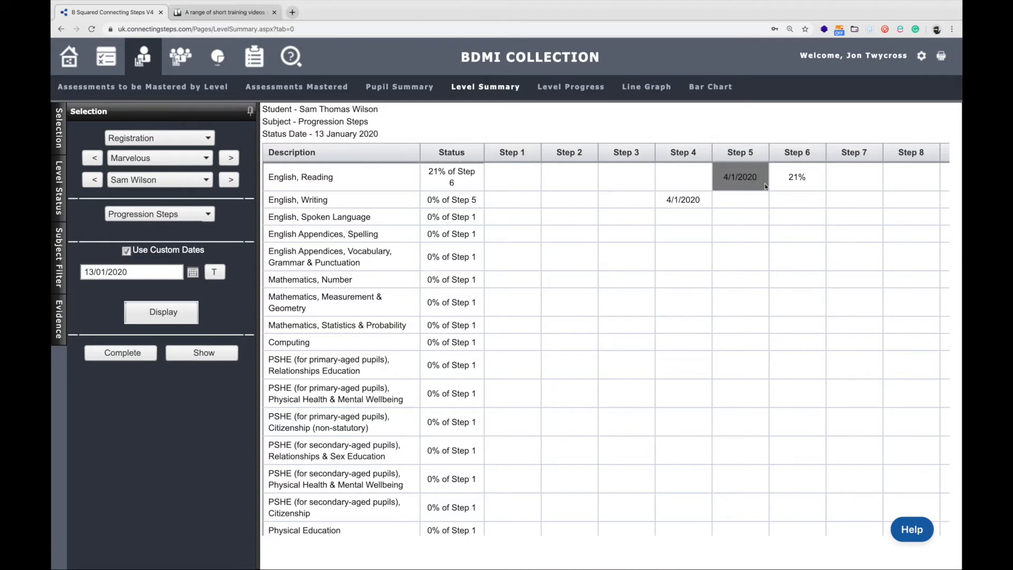
mouse_move(736, 177)
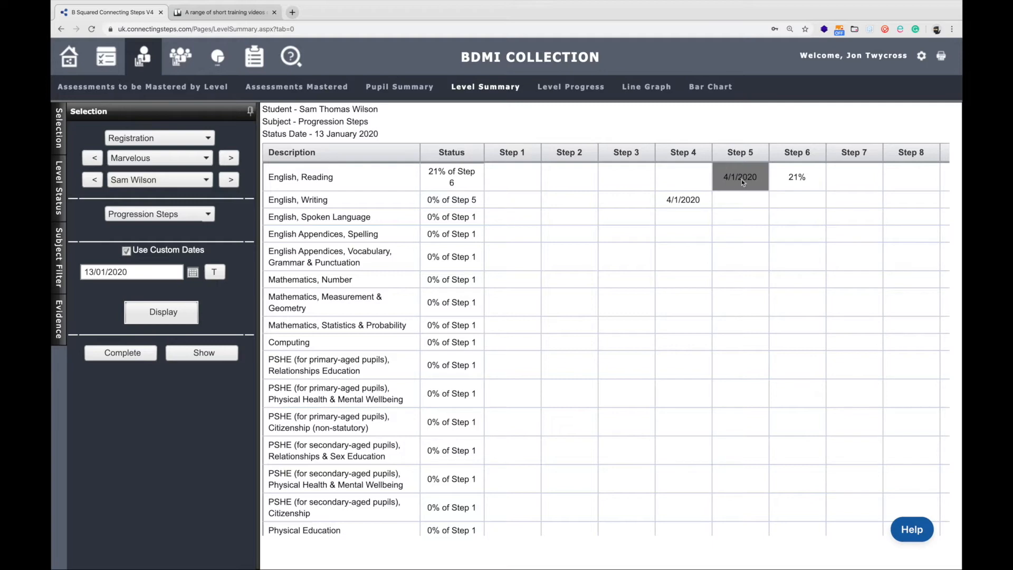
left_click(121, 353)
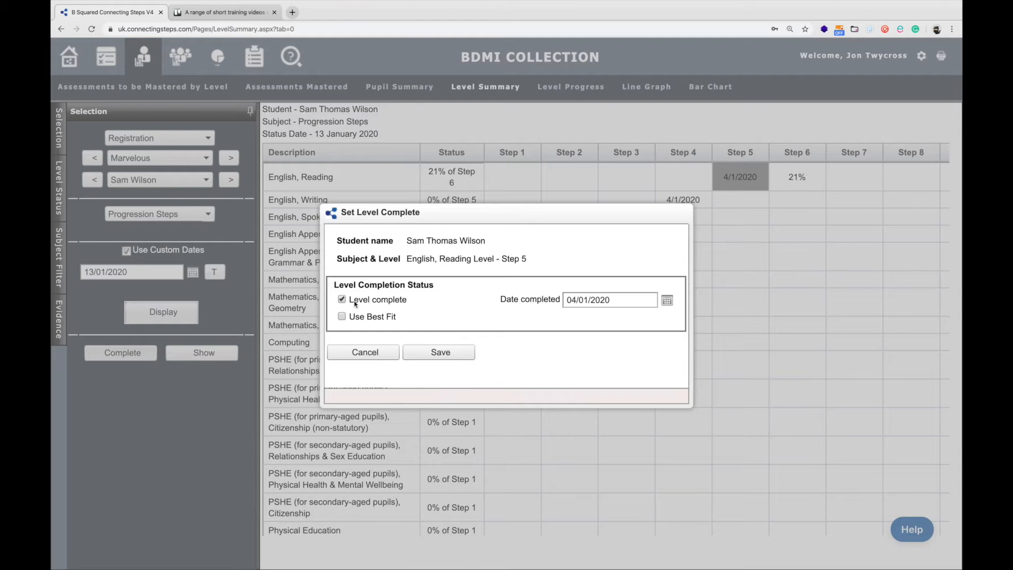
Step: Untick Level complete for English, Reading Step 5 and save, leaving it at 0%
left_click(342, 316)
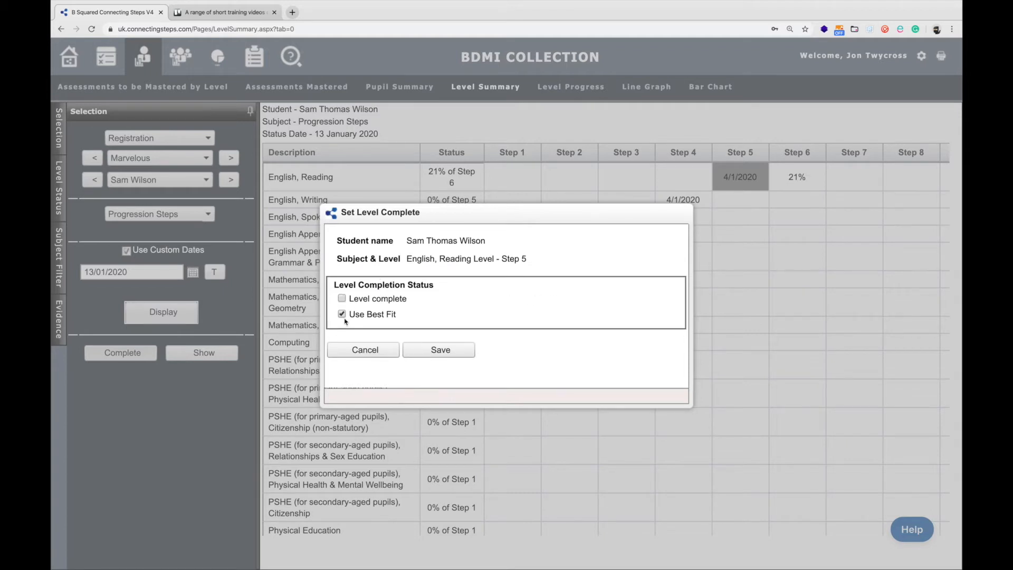
mouse_move(437, 325)
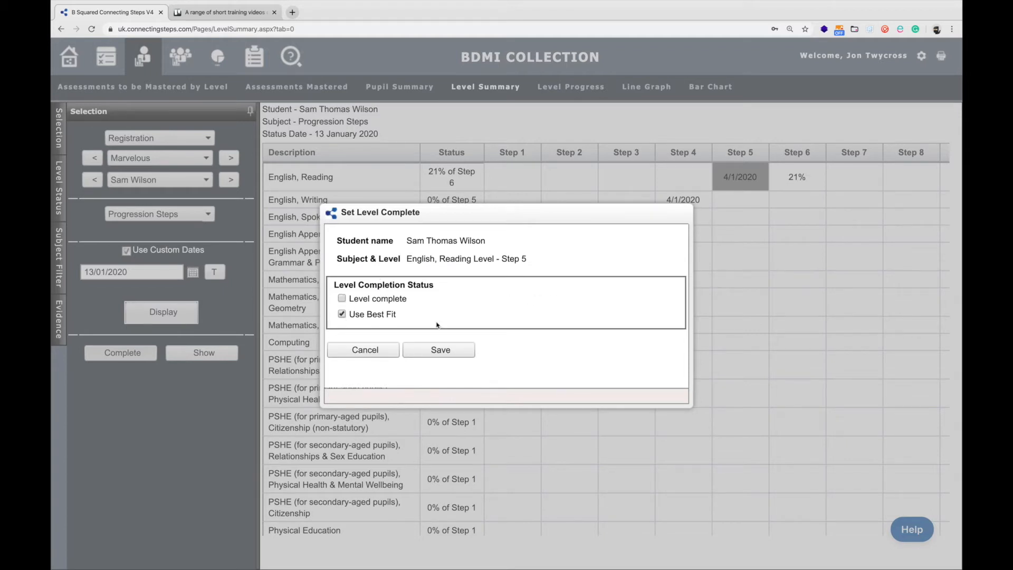
left_click(439, 349)
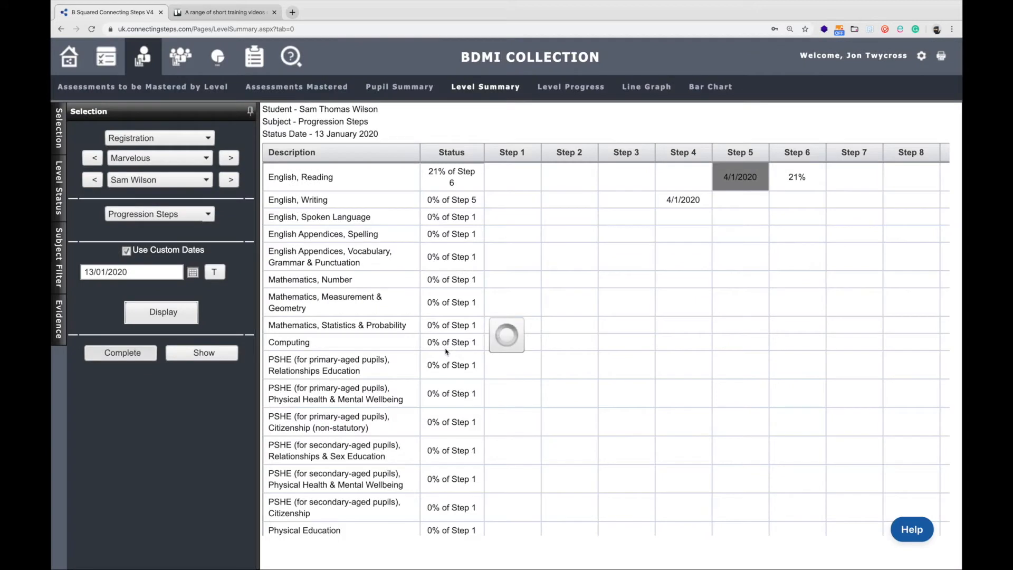
left_click(163, 312)
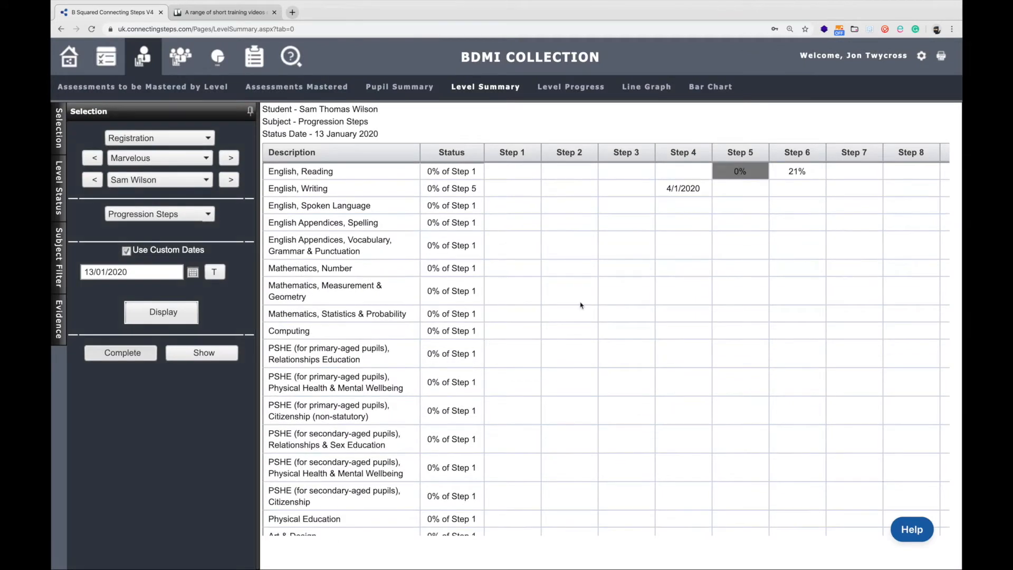
mouse_move(692, 174)
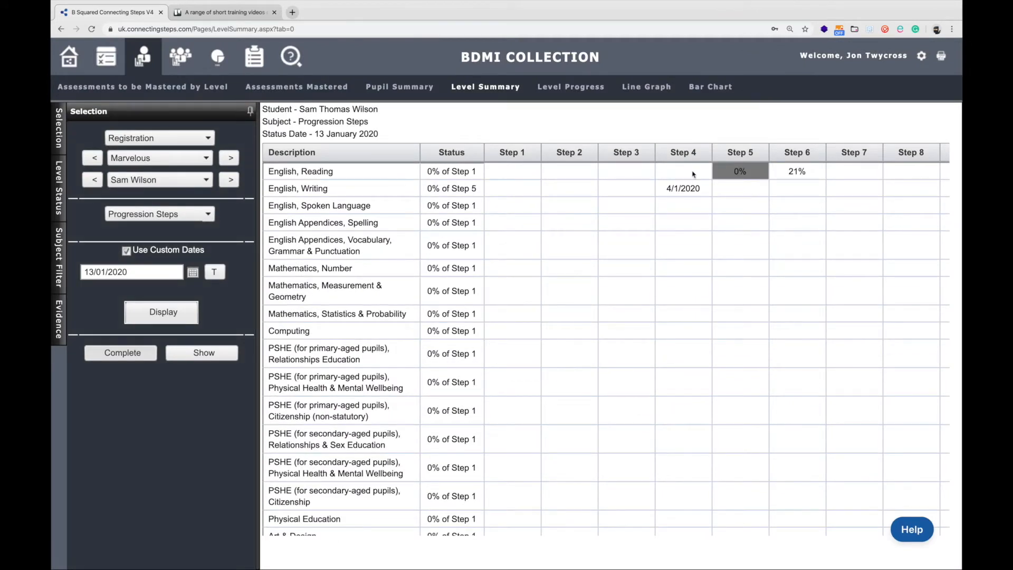
Step: Bring up Set Level Complete for the English, Reading Step 4 cell
left_click(683, 171)
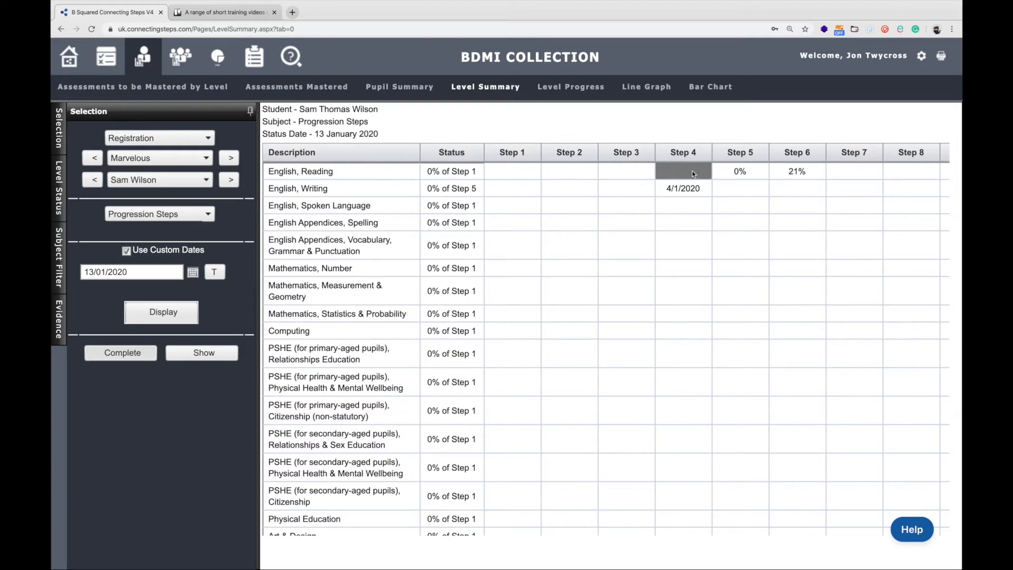
left_click(120, 352)
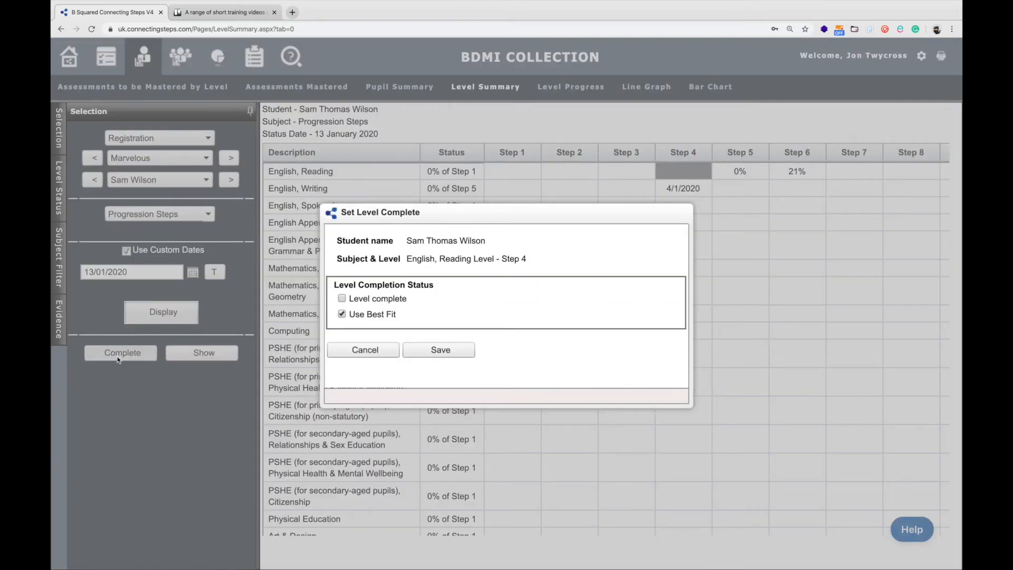
Step: Mark English, Reading Step 4 complete with date 04/01/2020 and save
left_click(342, 299)
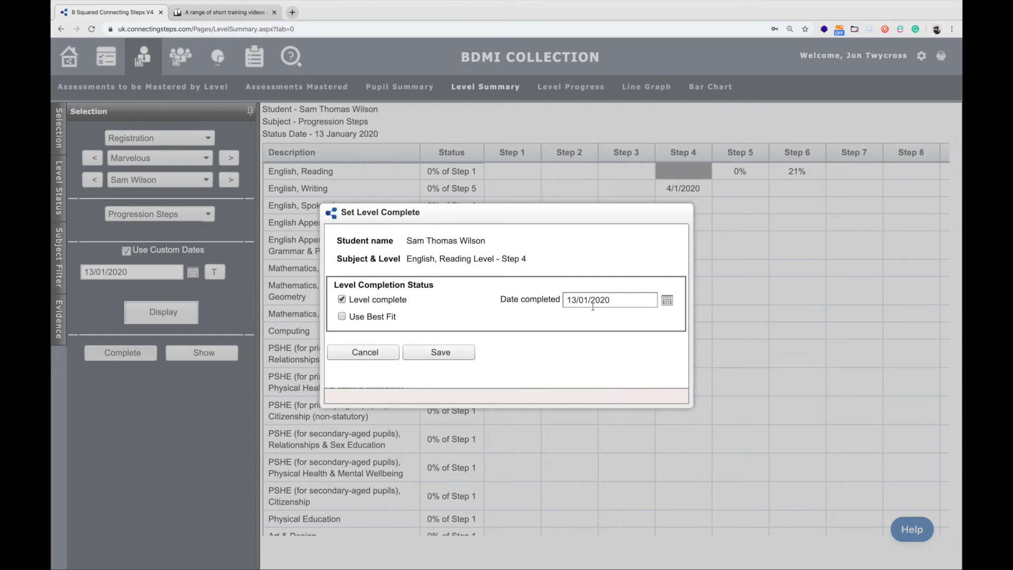
left_click(667, 299)
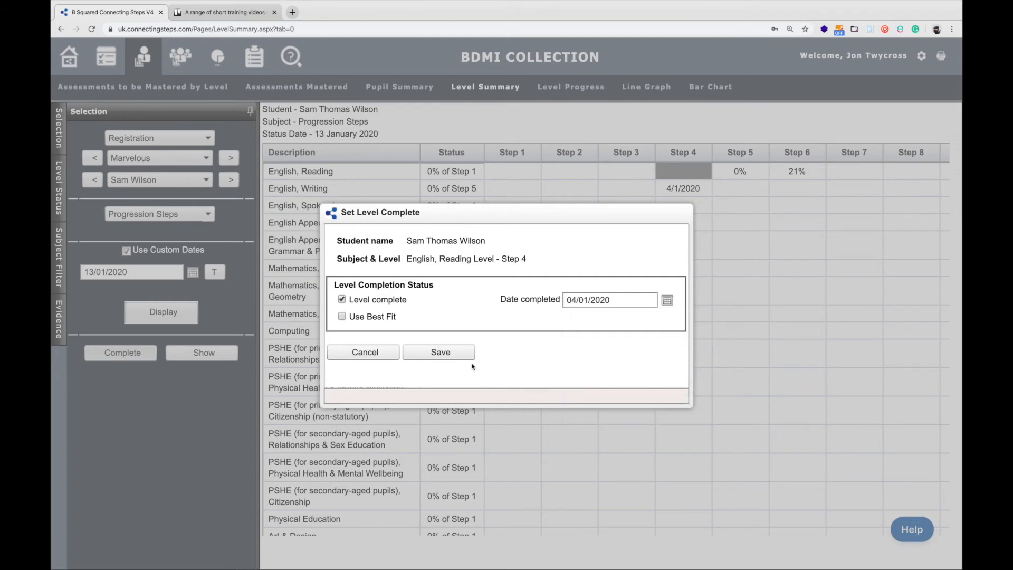
left_click(439, 352)
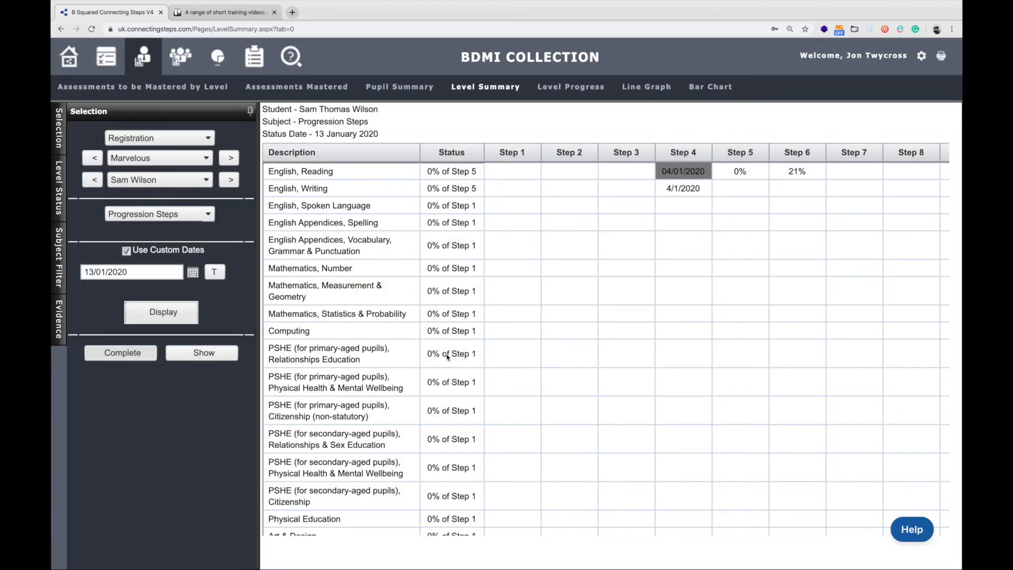
mouse_move(715, 191)
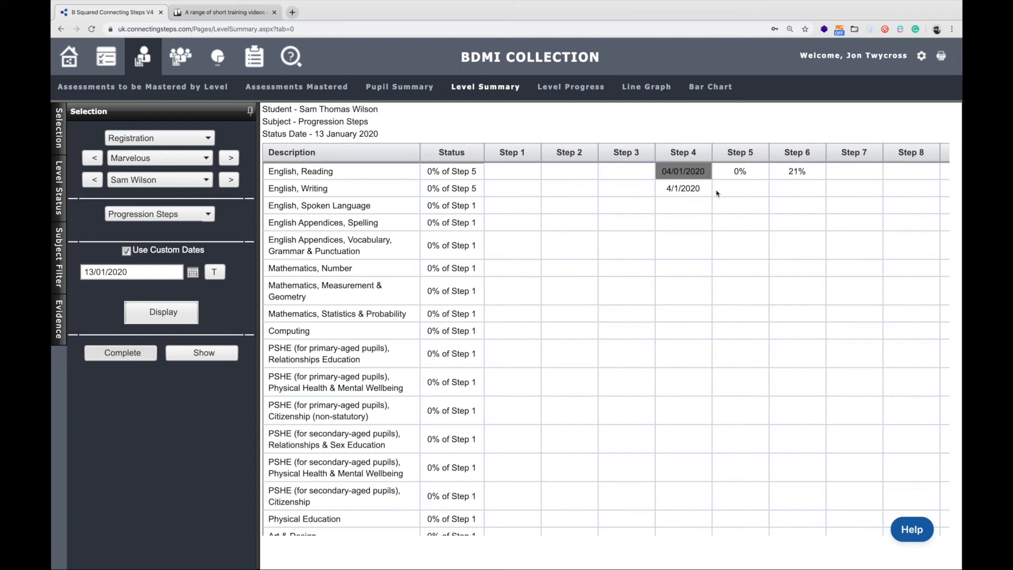
mouse_move(741, 192)
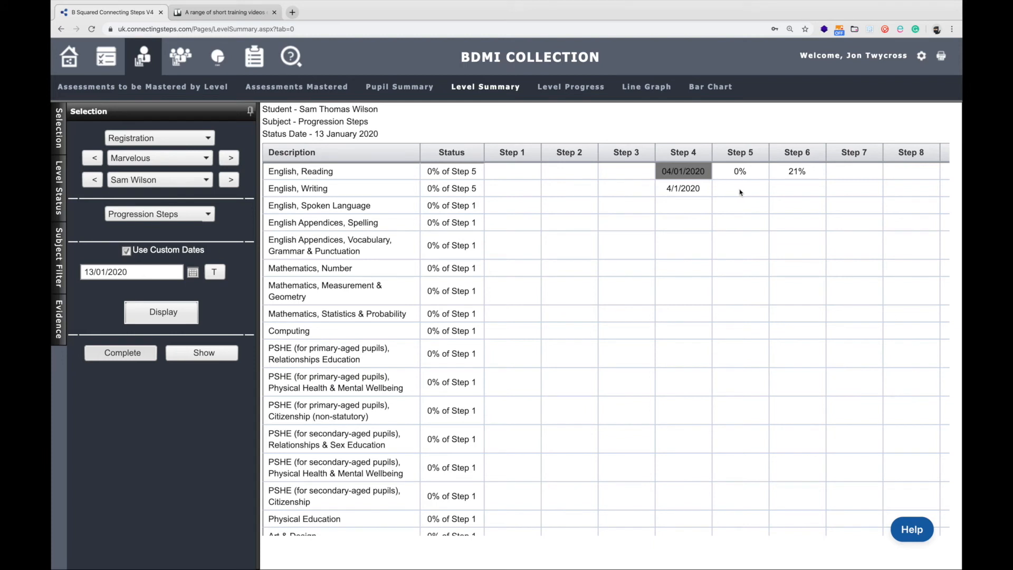